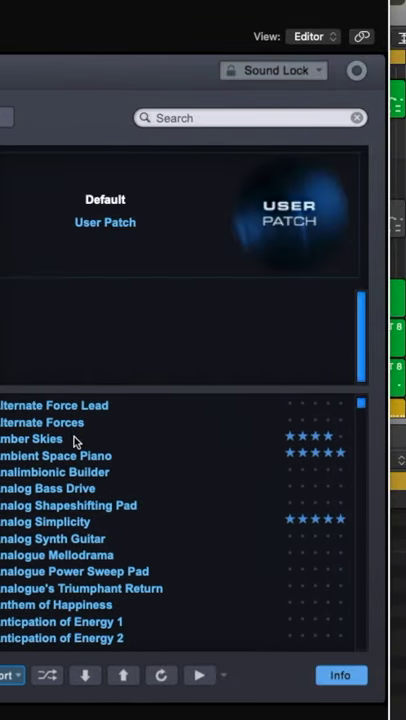
- Select Amber Skies in the patch list to load it in place of the default user patch
click(32, 438)
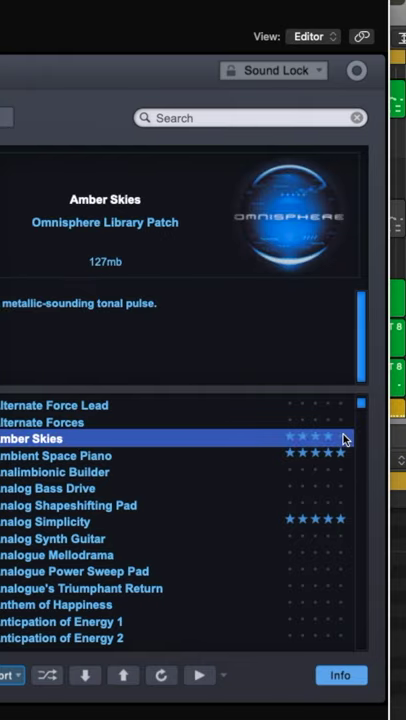